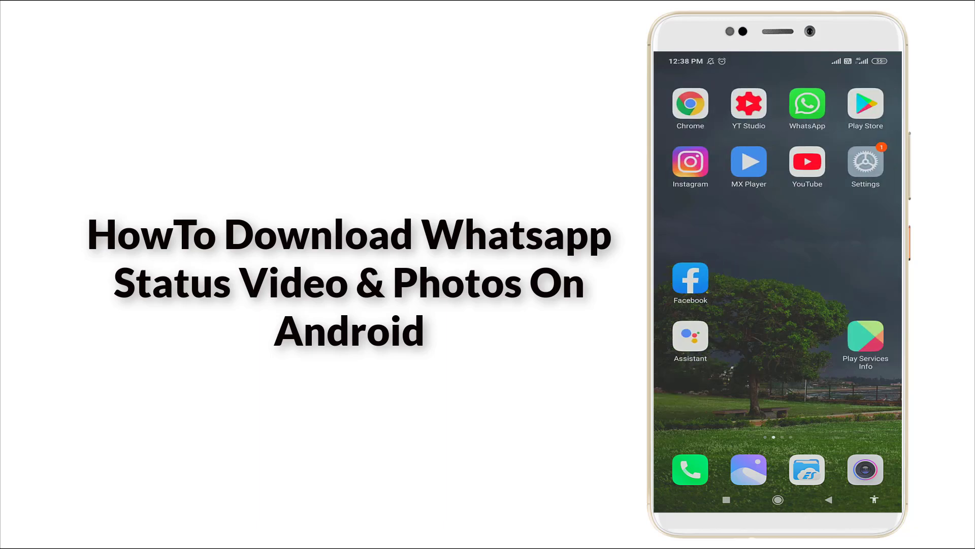
View WhatsApp status updates, then launch MX Player and scroll to its Micro-Apps section
{"action": "left_click", "coordinate": [806, 103]}
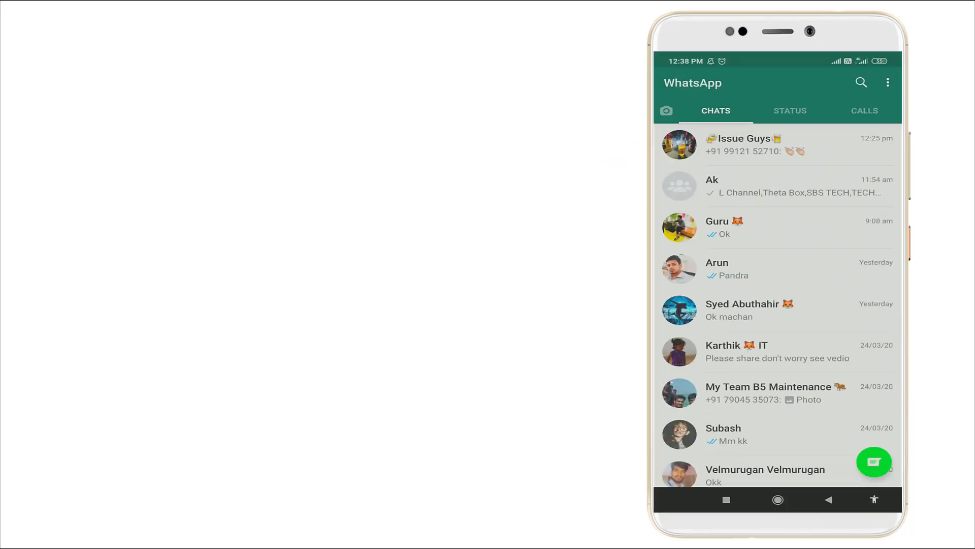
{"action": "left_click", "coordinate": [789, 110]}
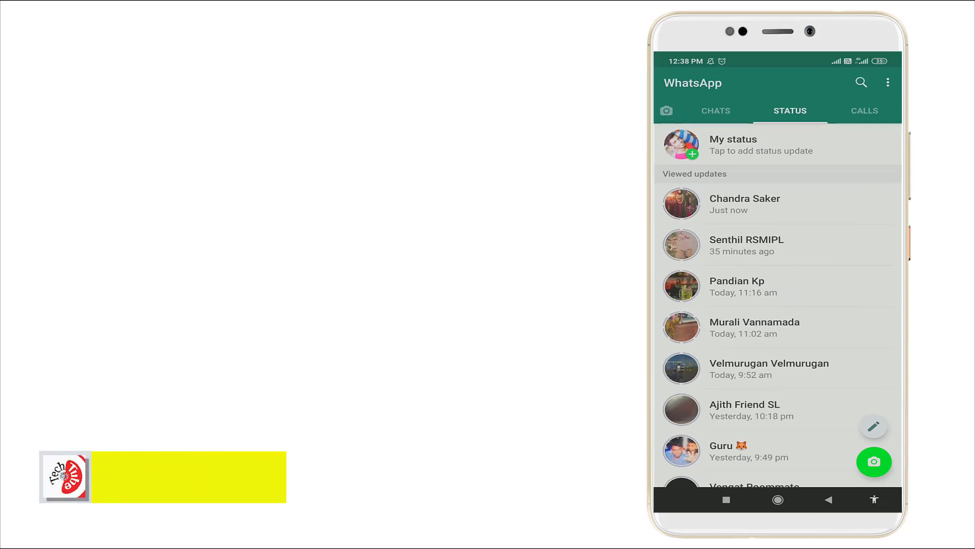
{"action": "left_click", "coordinate": [776, 499]}
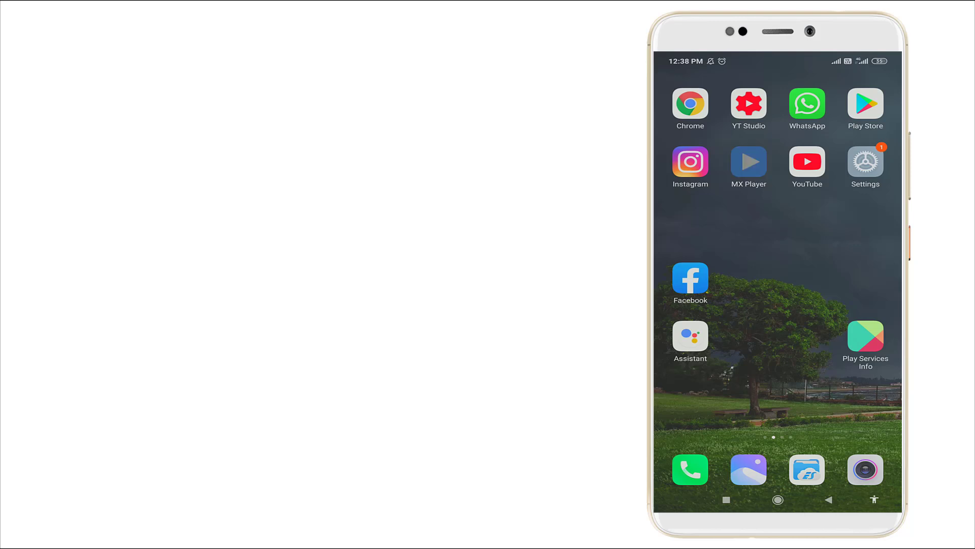
{"action": "left_click", "coordinate": [748, 166]}
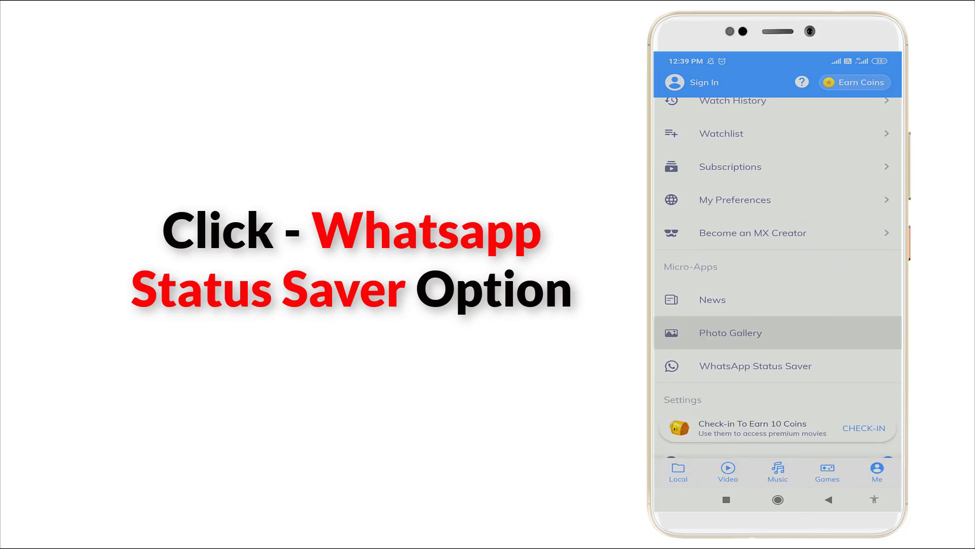
{"action": "scroll", "scroll_direction": "down", "scroll_amount": 3}
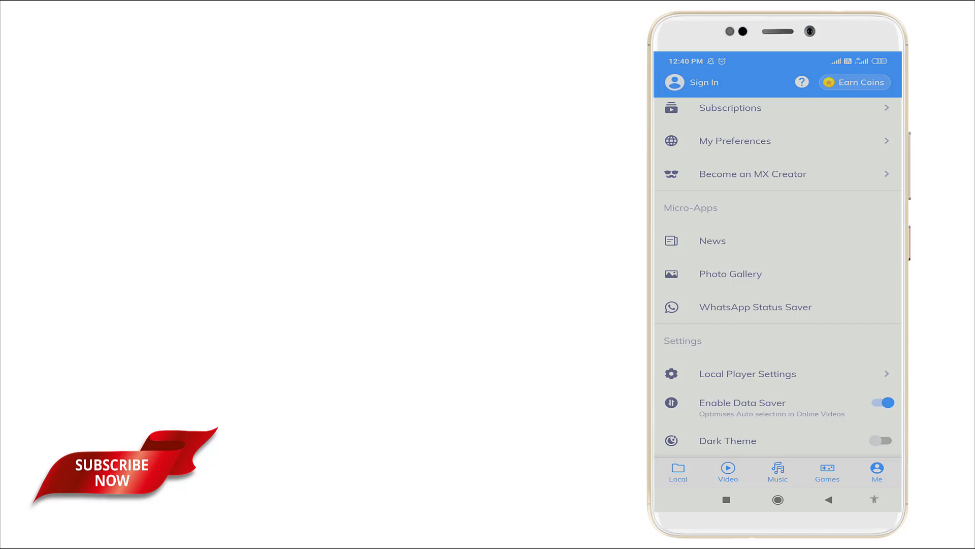
Switch MX Player to the Local tab to show the Download, Folder, New Folder 2 and ScreenRecorder folders
{"action": "left_click", "coordinate": [678, 473]}
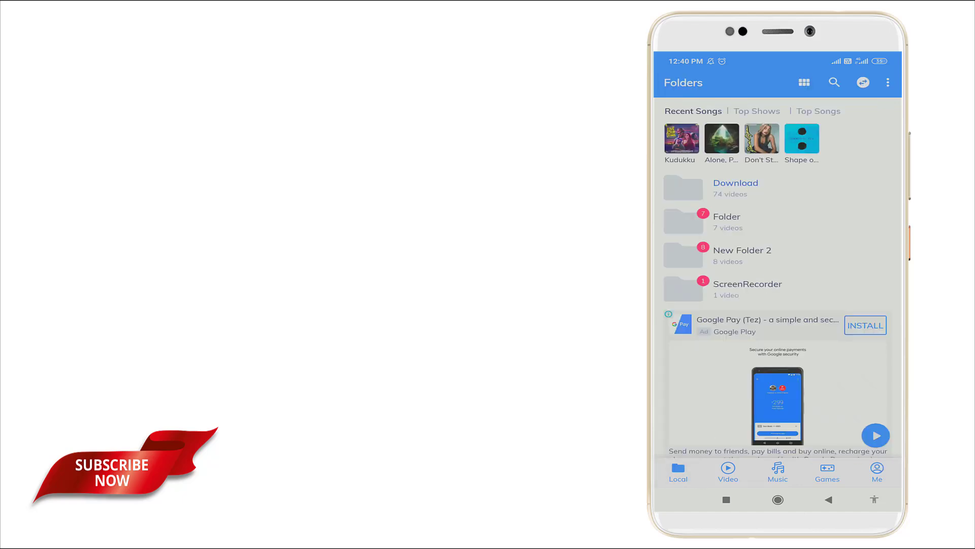